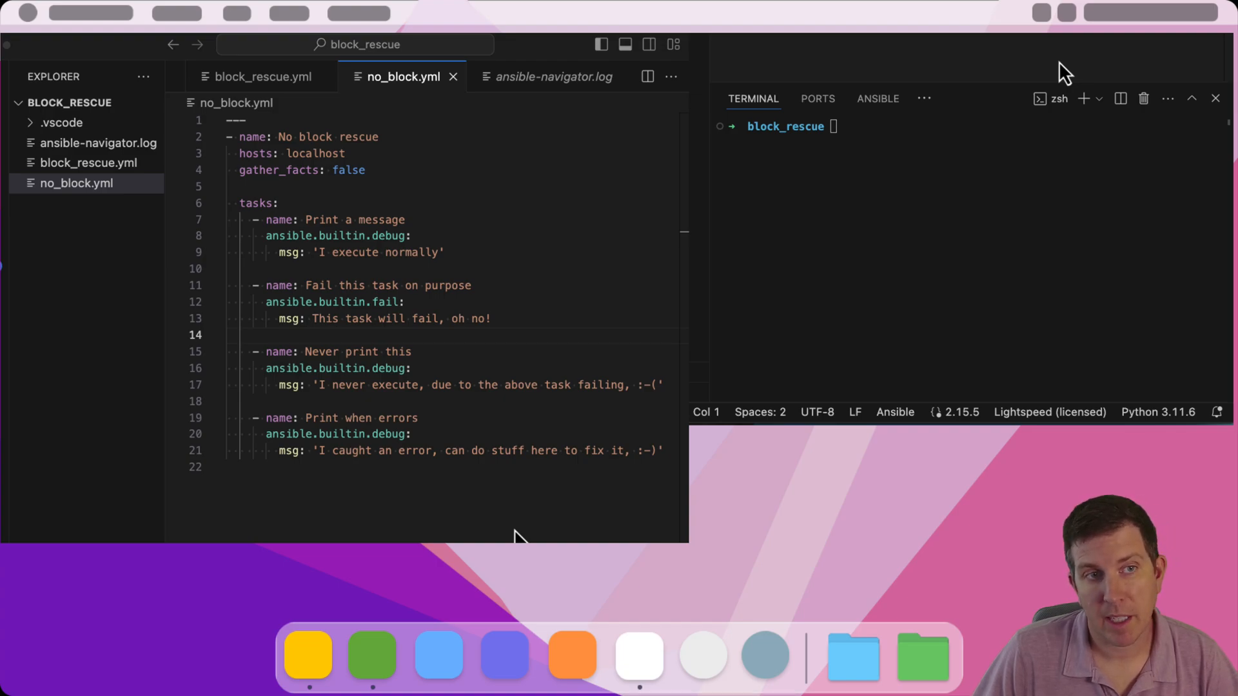
mouse_move(506, 442)
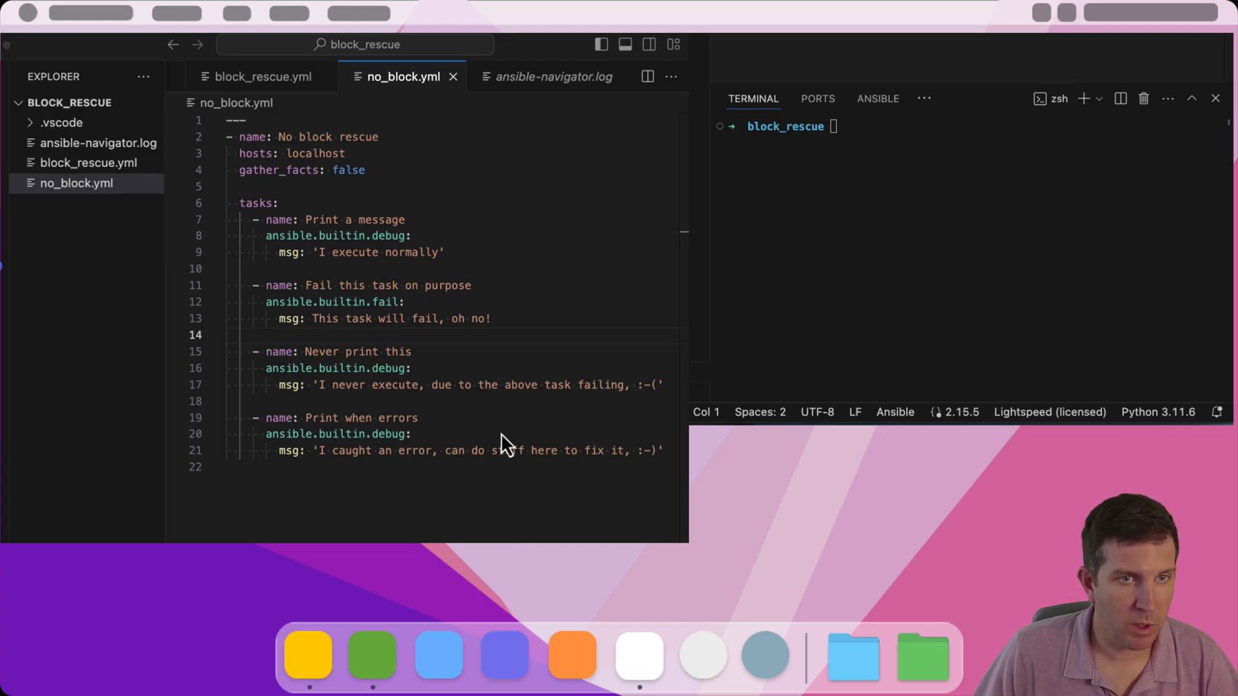
mouse_move(459, 346)
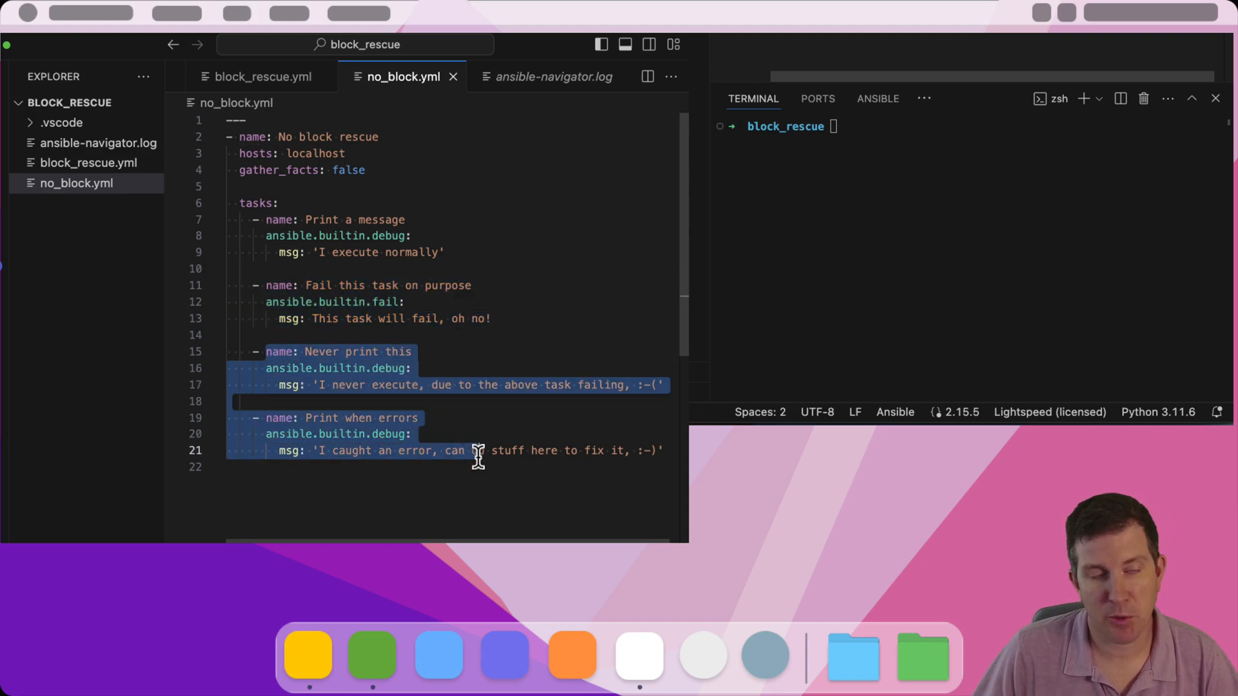
mouse_move(414, 351)
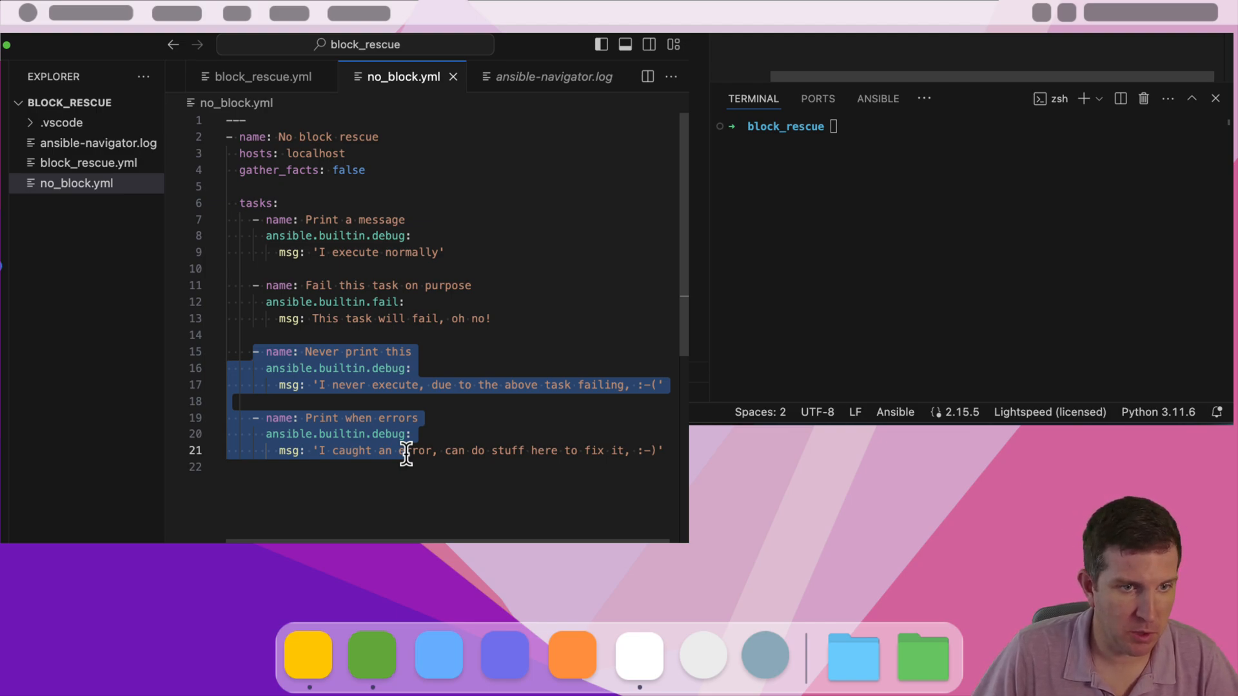
- Run ansible-navigator run no_block.yml --mode stdout so the failing task stops the play with failed=1
double_click(414, 450)
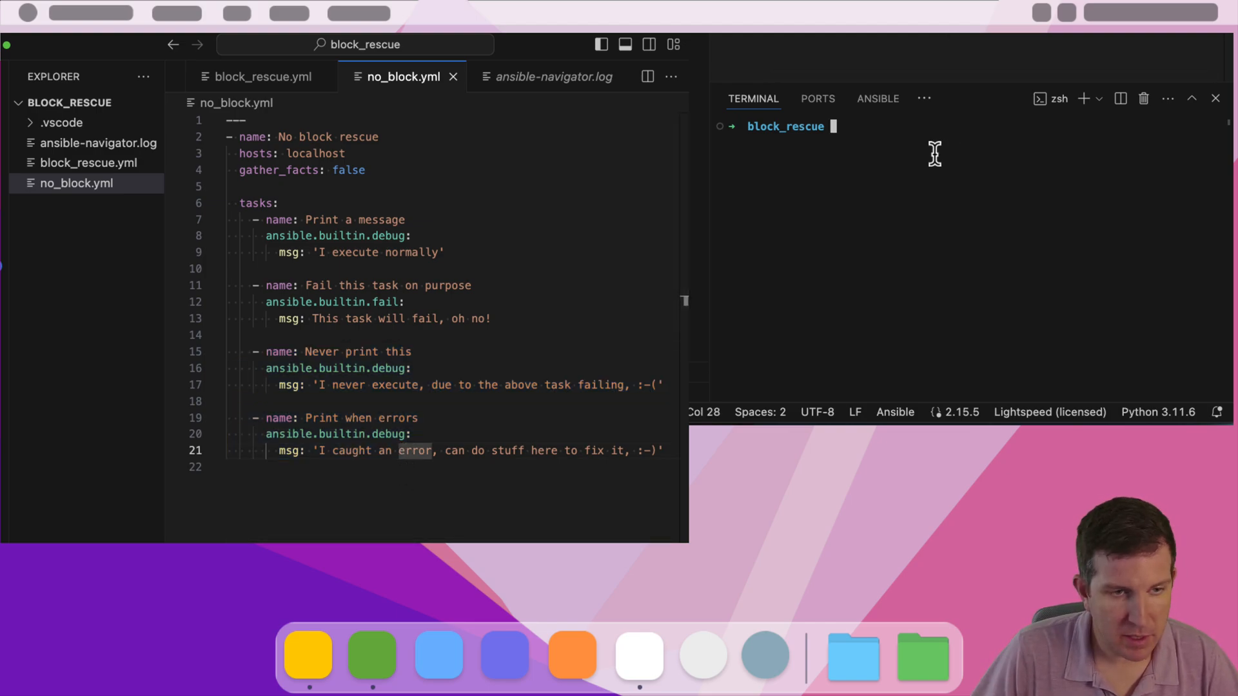
text(ansible-navigator run no_block.yml)
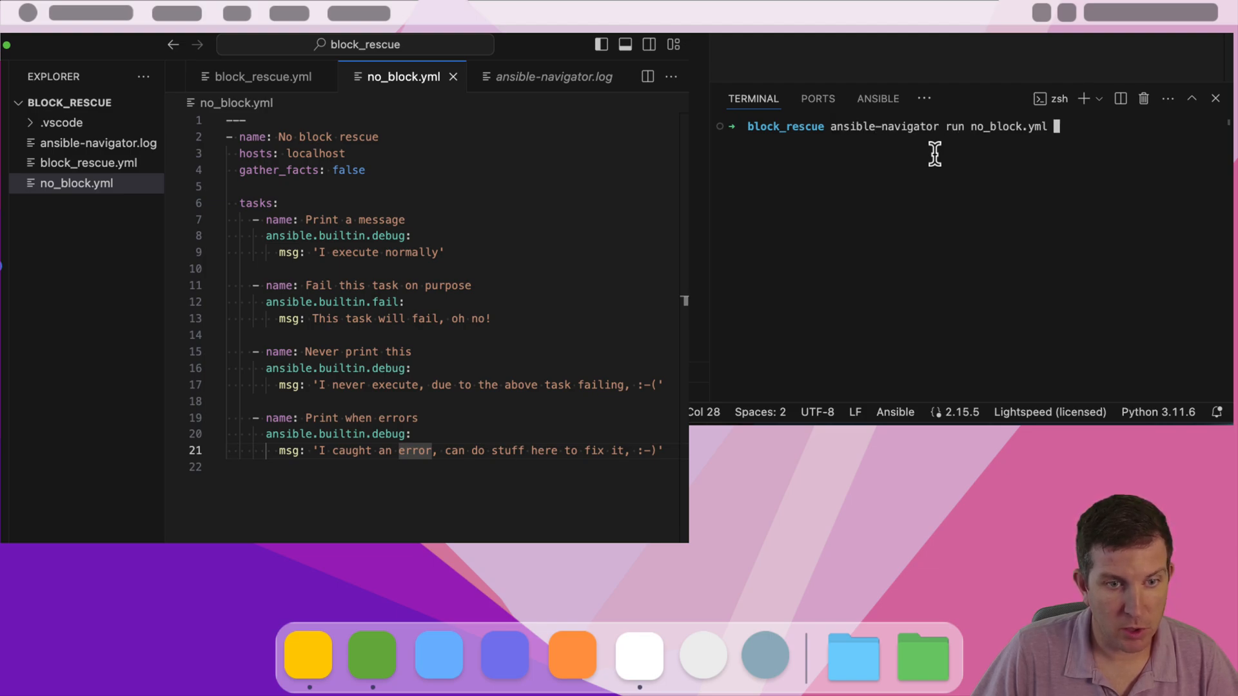
text(--mod)
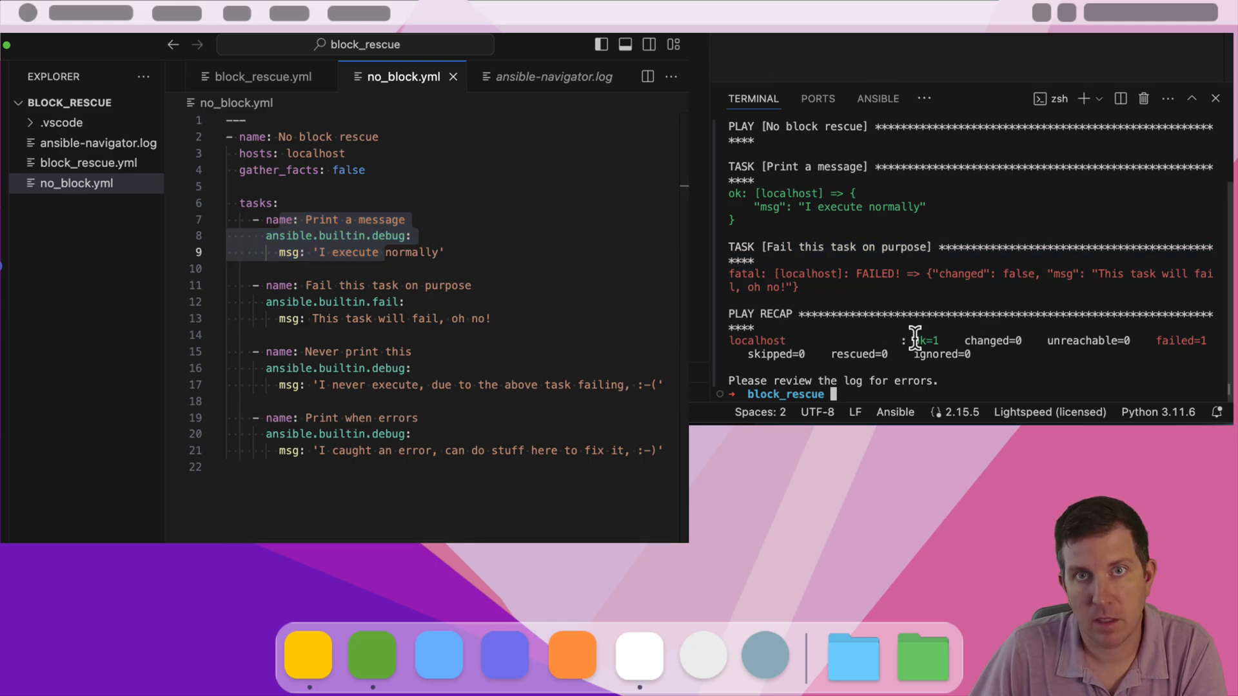
mouse_move(1019, 103)
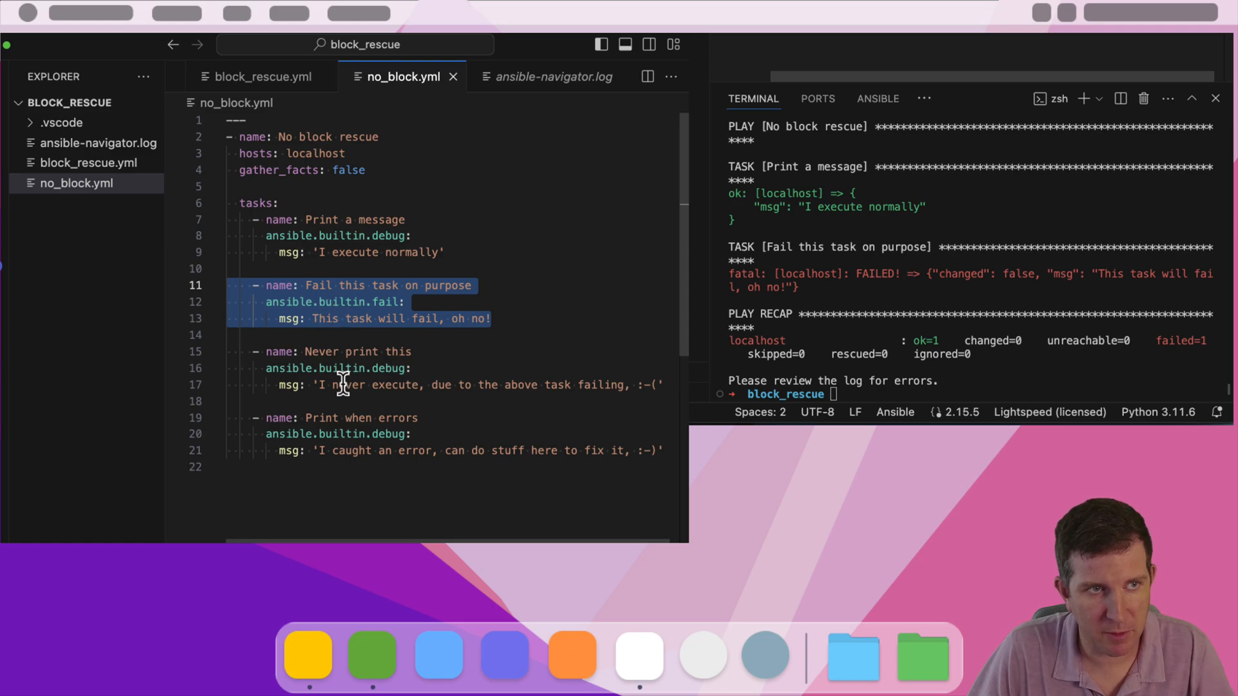
- Switch to block_rescue.yml and highlight the block keyword wrapping its tasks
click(261, 76)
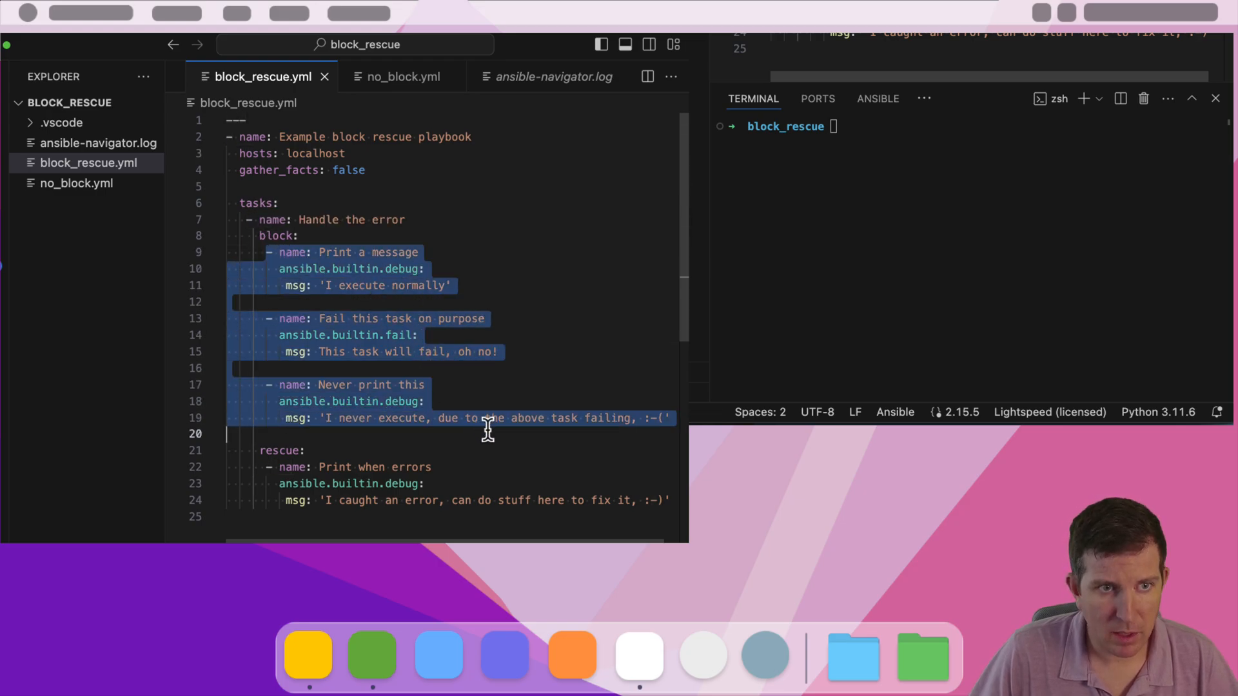
click(271, 235)
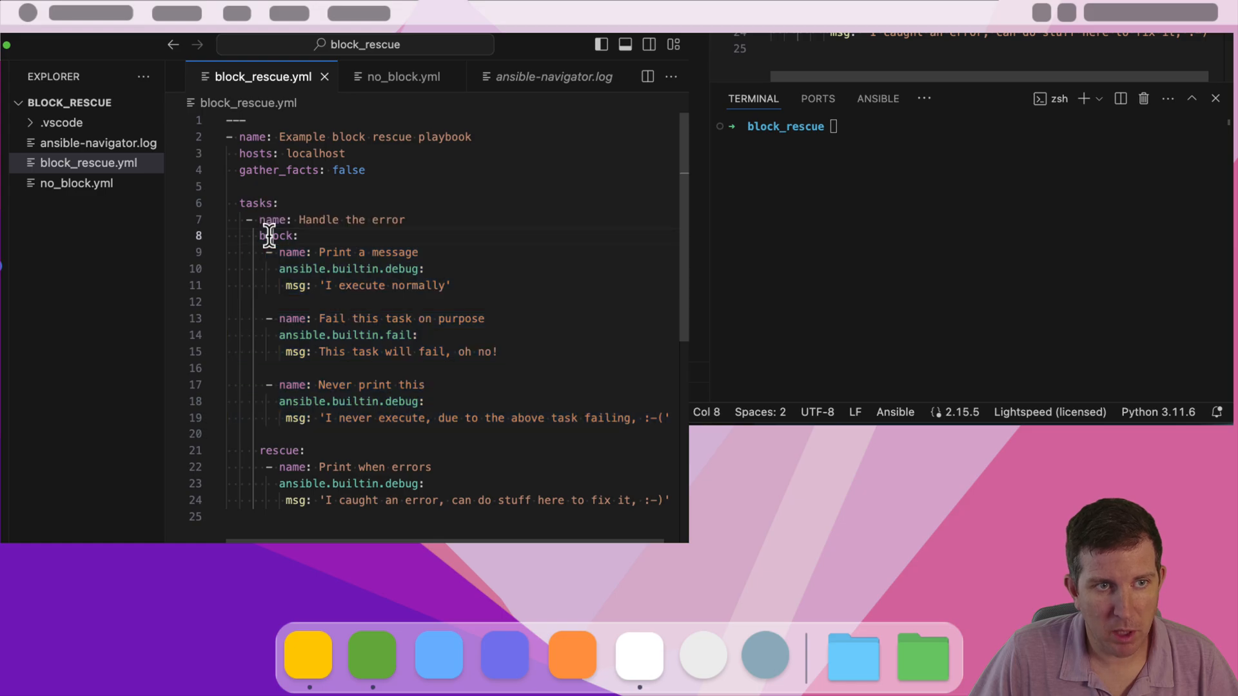
double_click(280, 450)
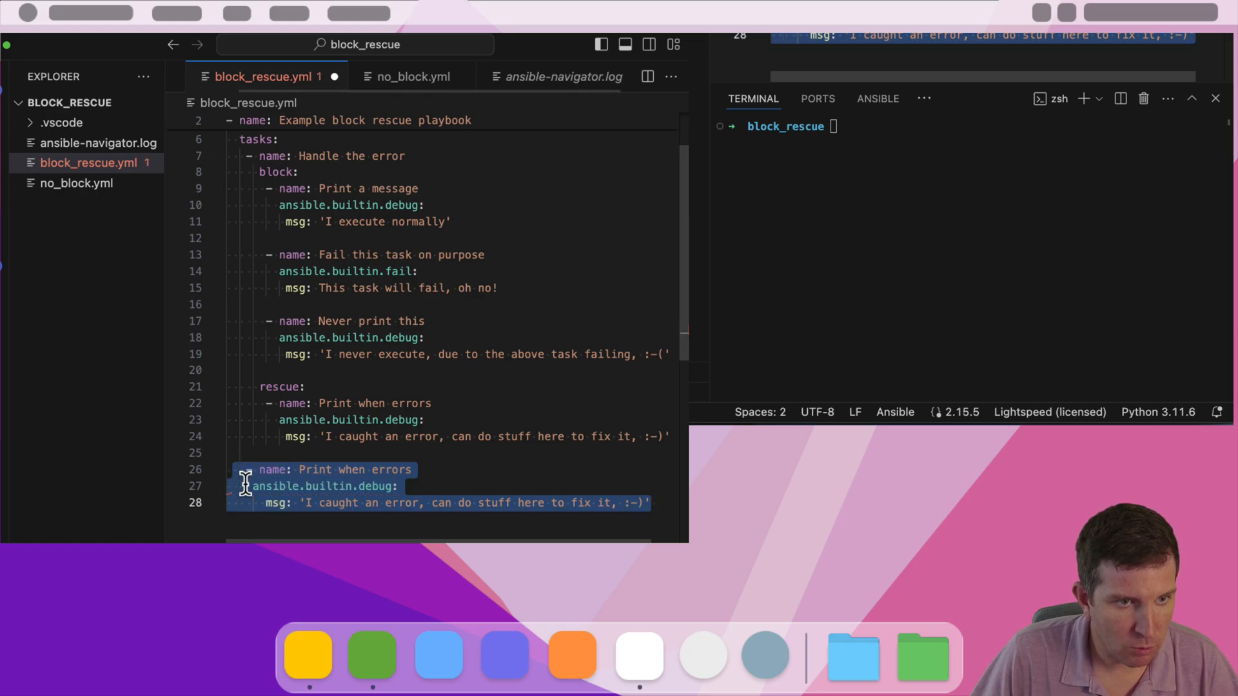
- Rename the pasted task 'Outside the block' with msg 'the playbook continued on'
click(406, 486)
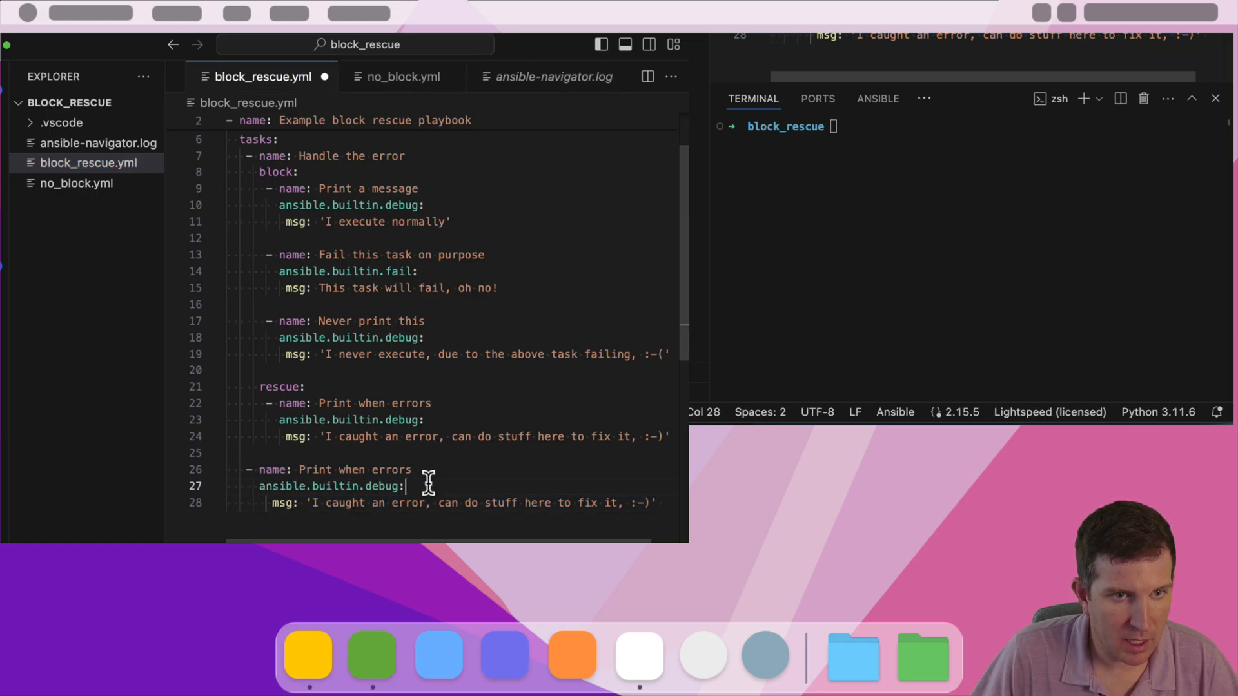
double_click(353, 470)
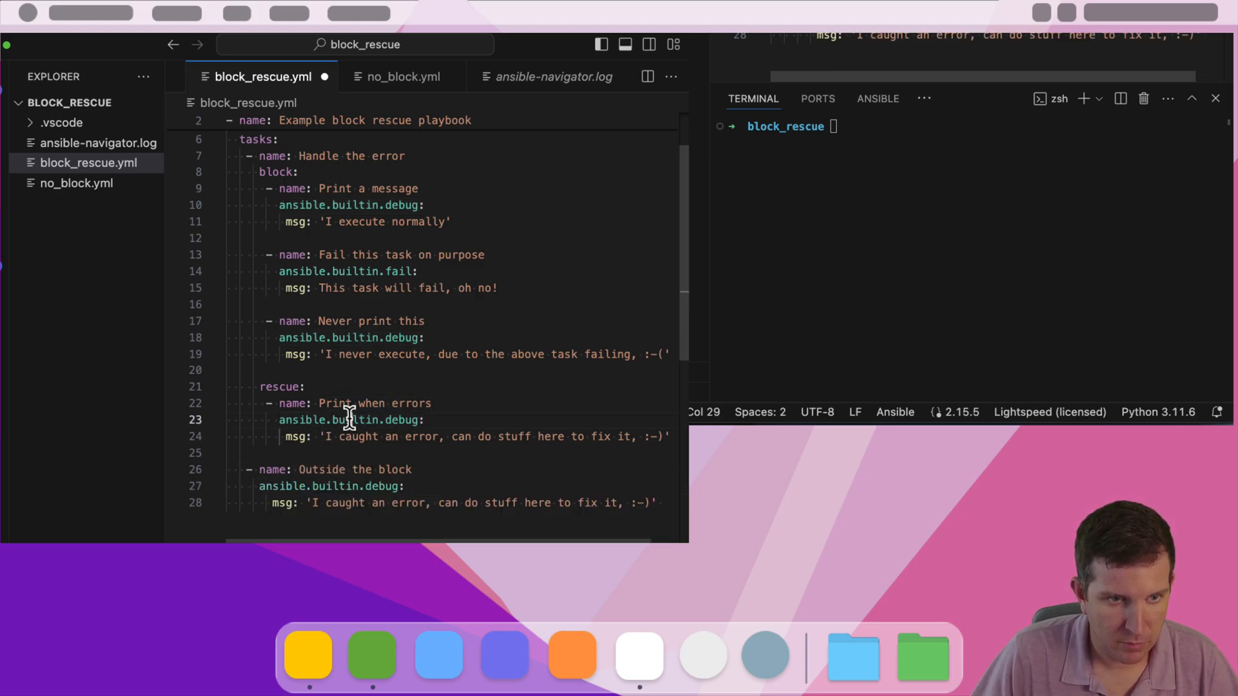
drag(312, 503, 648, 503)
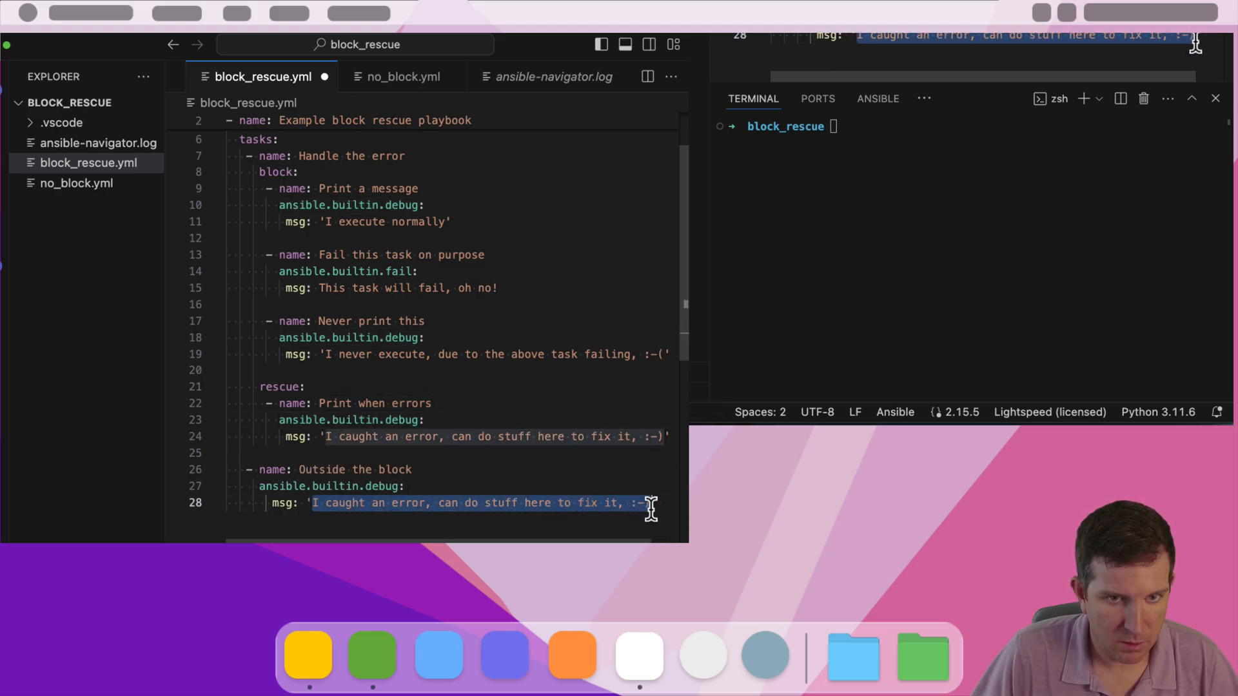
text(the playbook cont')
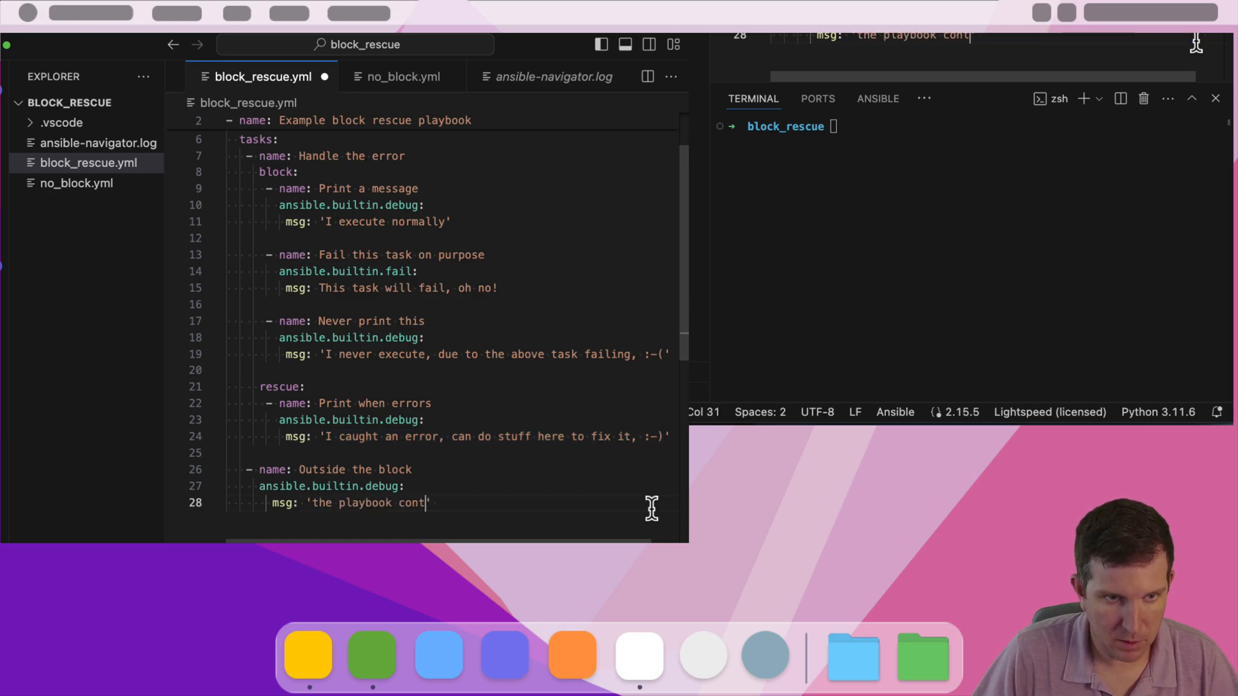
text(inued on')
click(973, 126)
text(v)
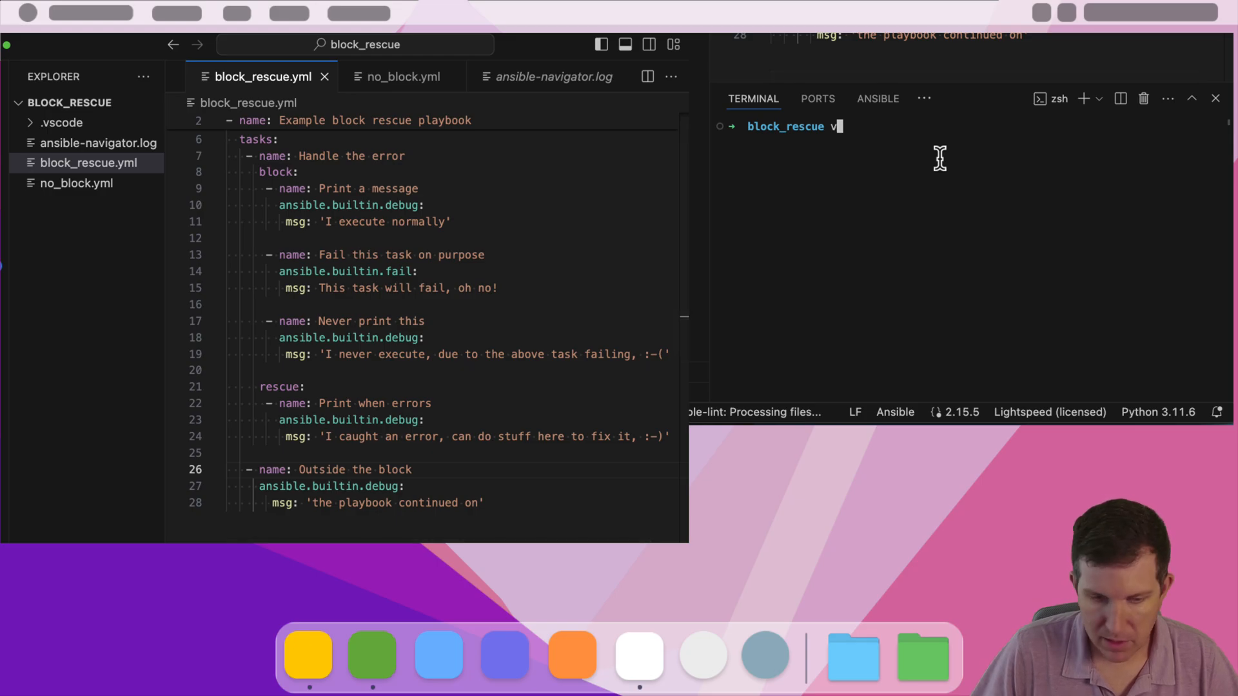
- Check ~/.ansible-navigator.yml in vi, then stage ansible-navigator run block_rescue.yml in the terminal
text(i ~/.ansible-navigator.yml)
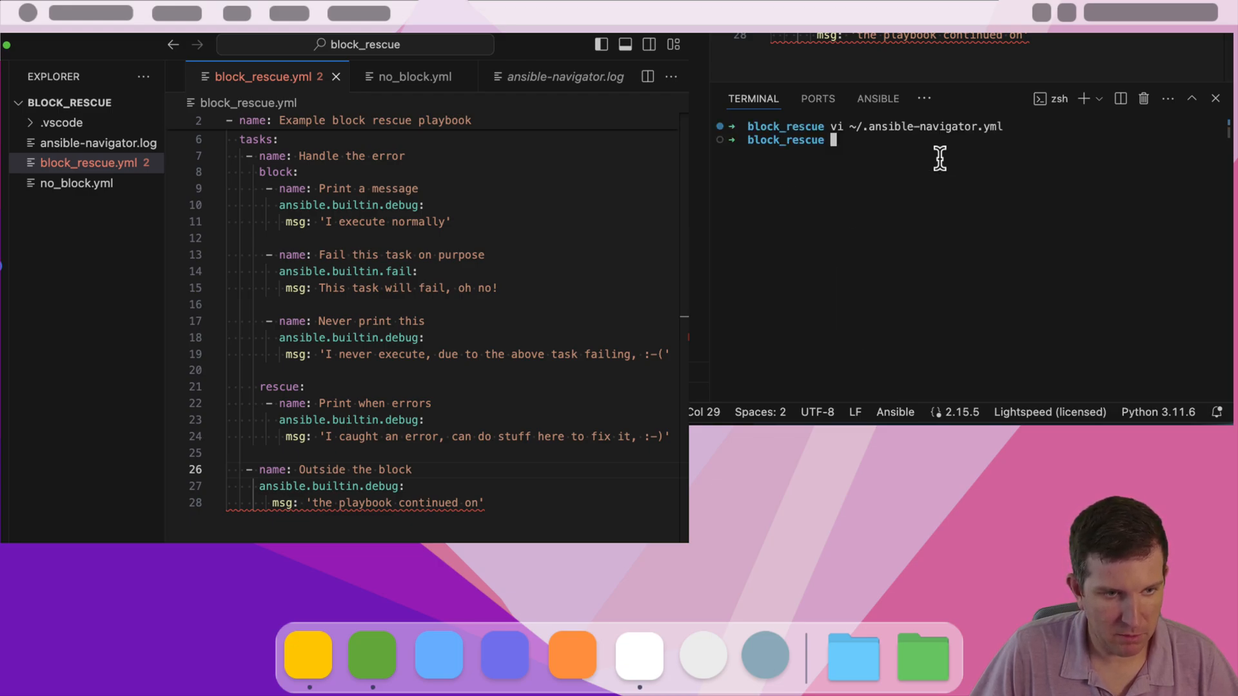
text(ansible-navigator run block_rescue.yml)
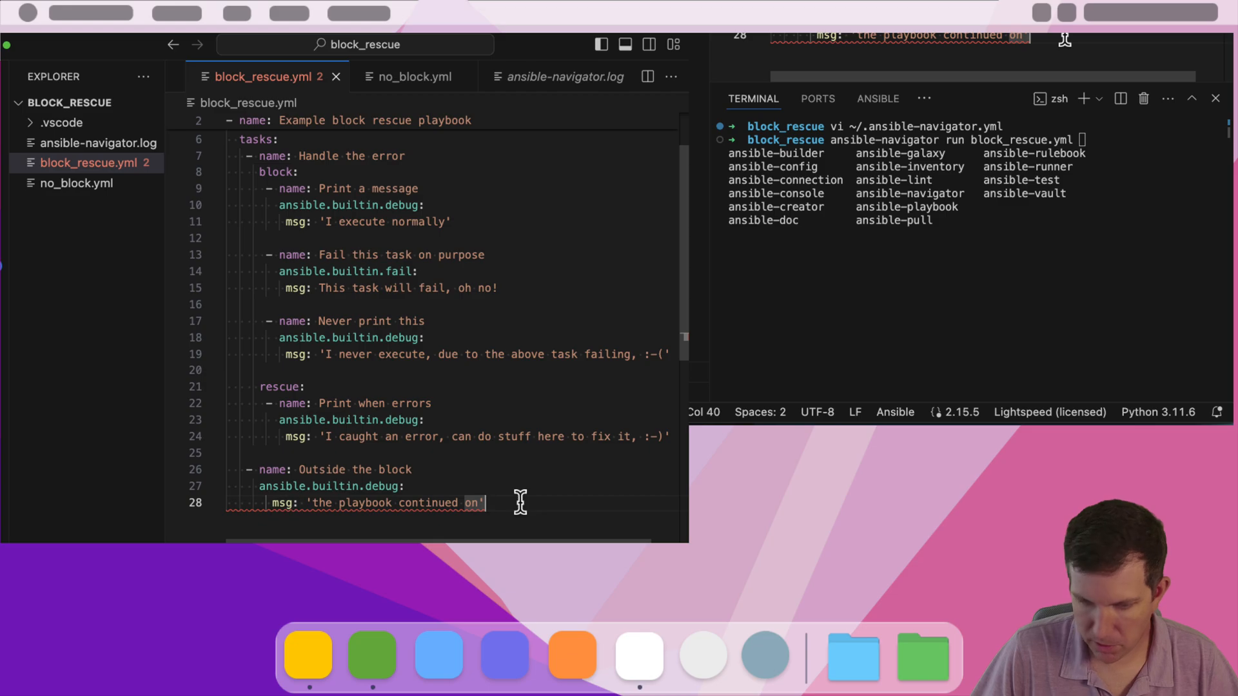
- Run block_rescue.yml showing the rescue message and 'the playbook continued on' after the failure
key(enter)
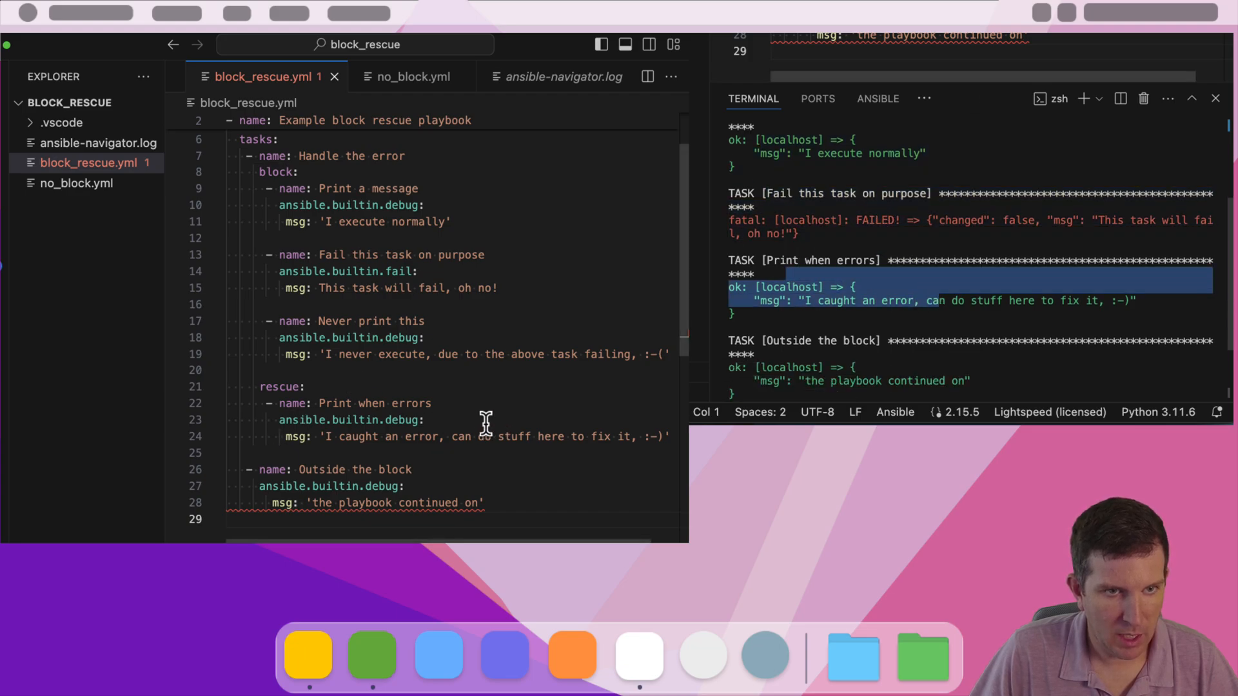
mouse_move(293, 410)
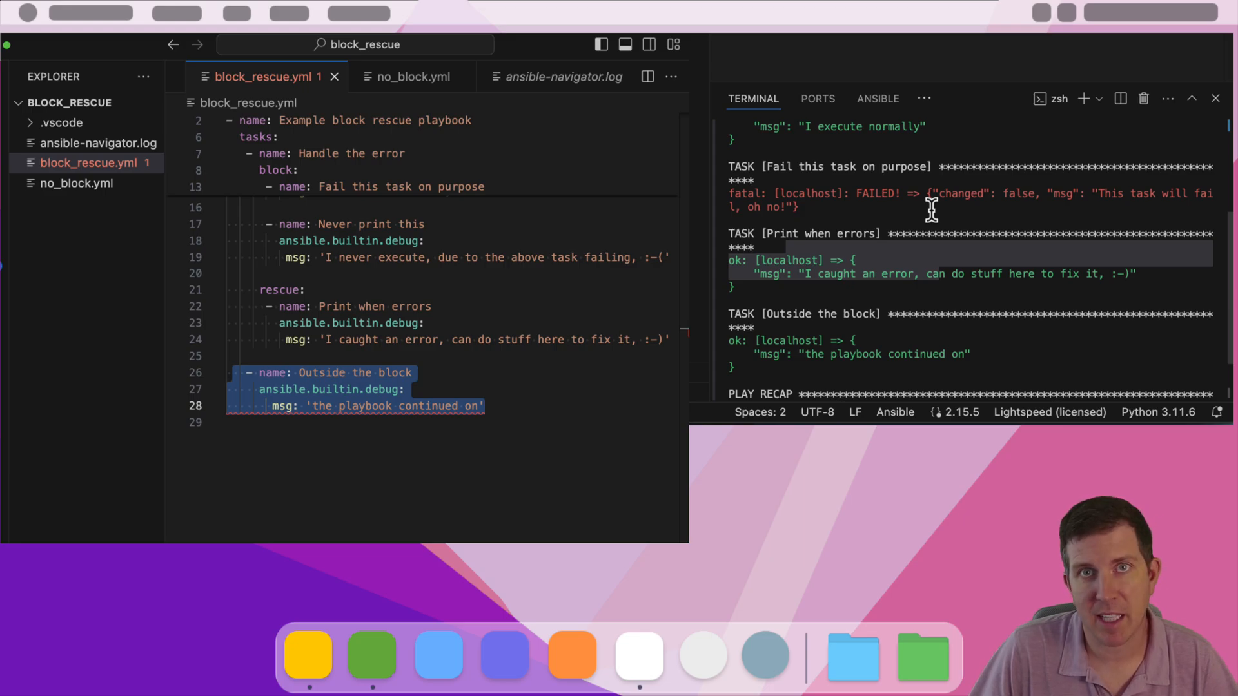
mouse_move(930, 168)
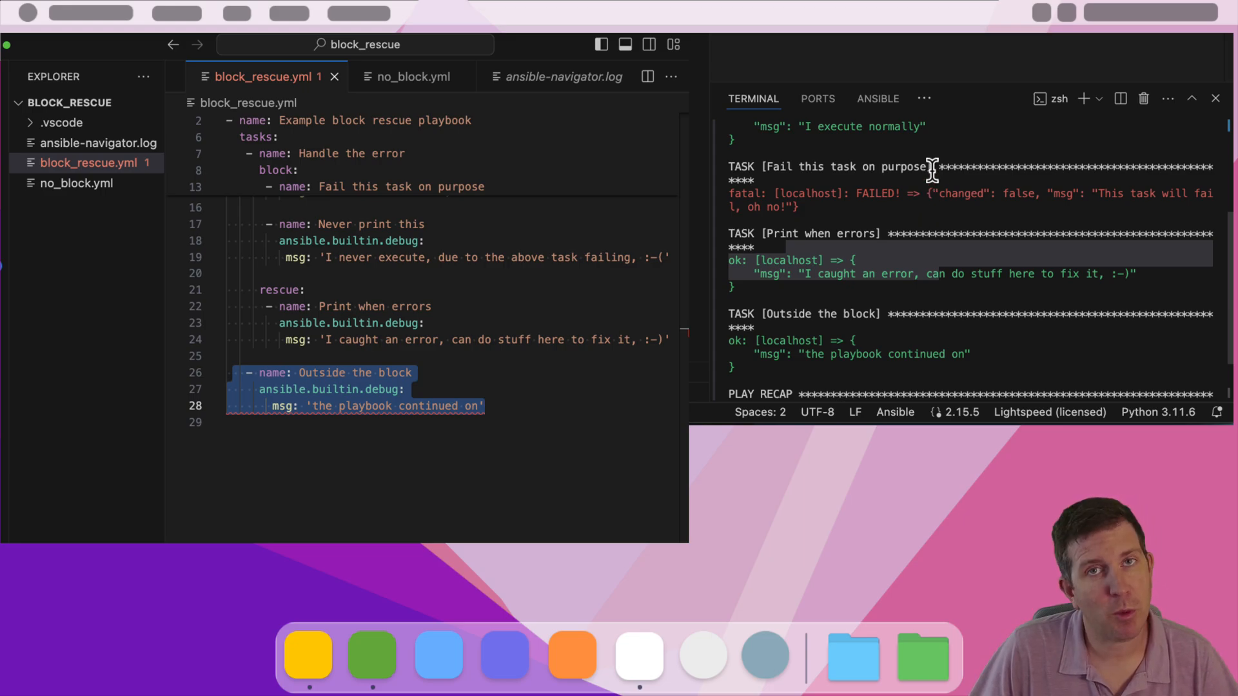